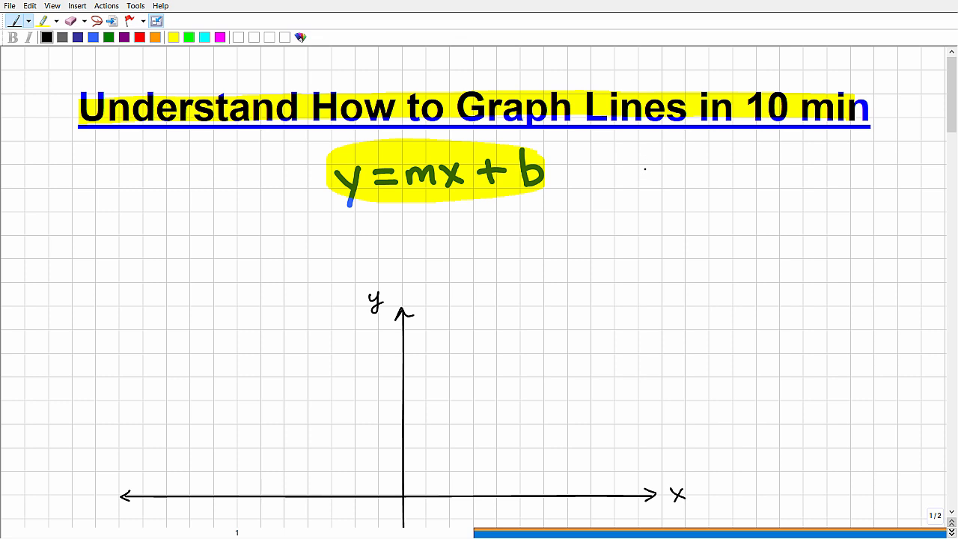
Write 'linear equation' beside y = mx + b, underline it, and circle the formula in blue.
drag(641, 172, 682, 172)
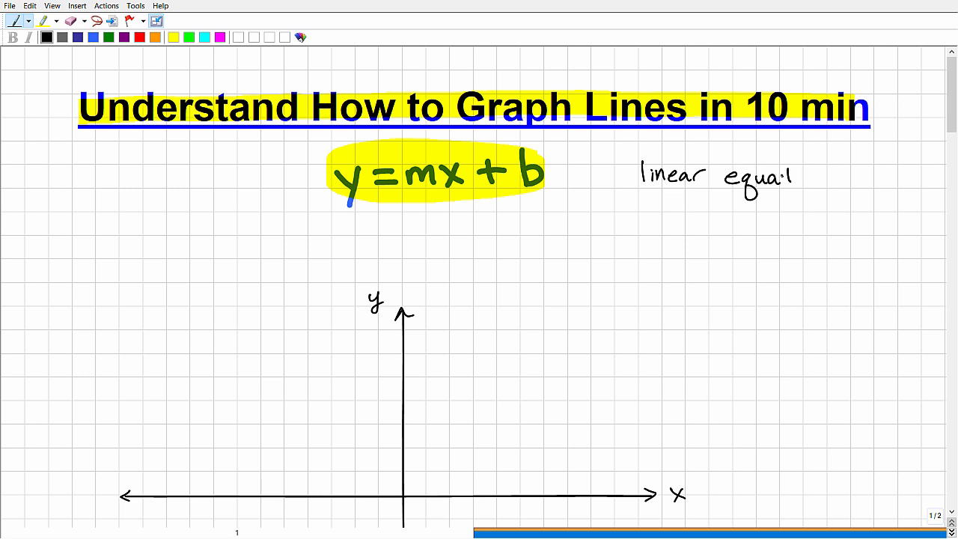
text(tion)
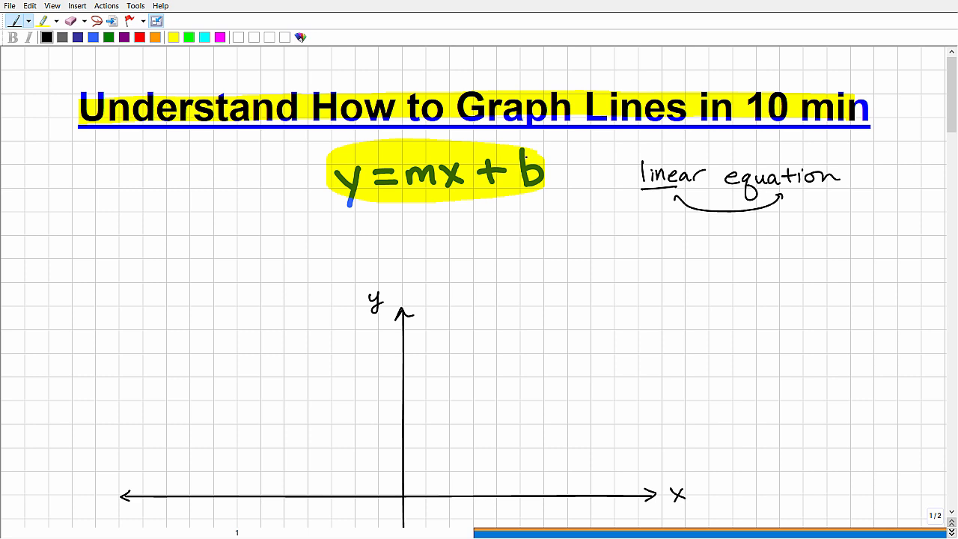
drag(327, 157, 539, 153)
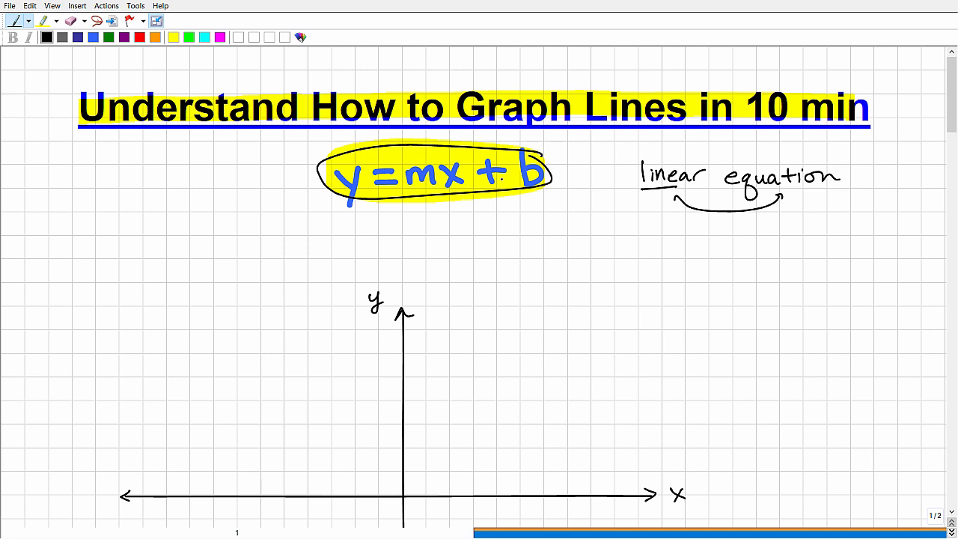
click(695, 257)
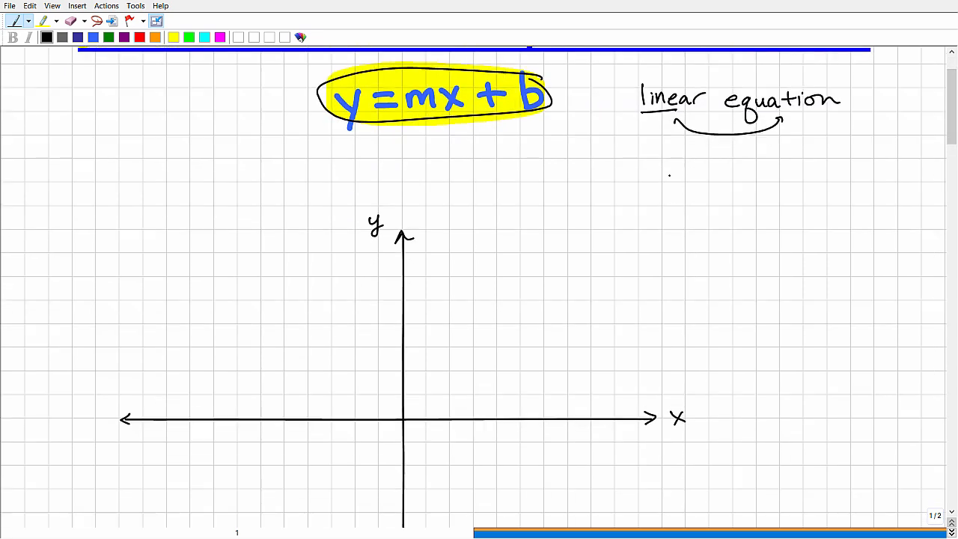
Write the example y = 2/3x + 4 with y = mx + b aligned directly beneath it.
text(y =)
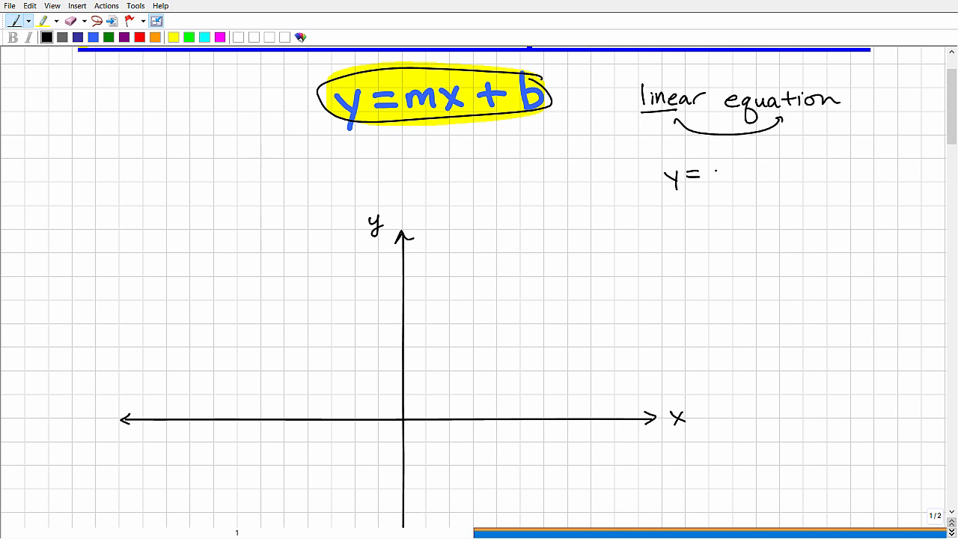
drag(715, 161, 727, 183)
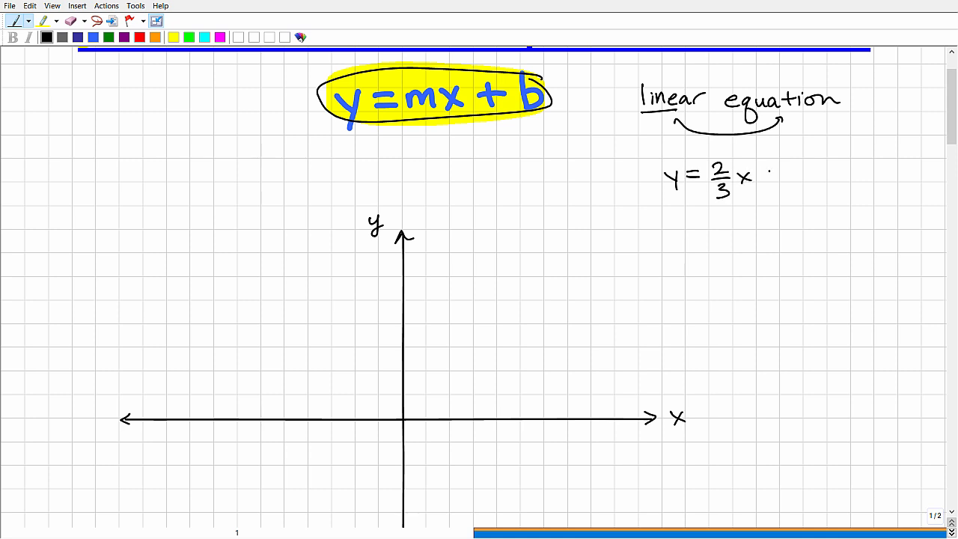
drag(764, 177, 806, 177)
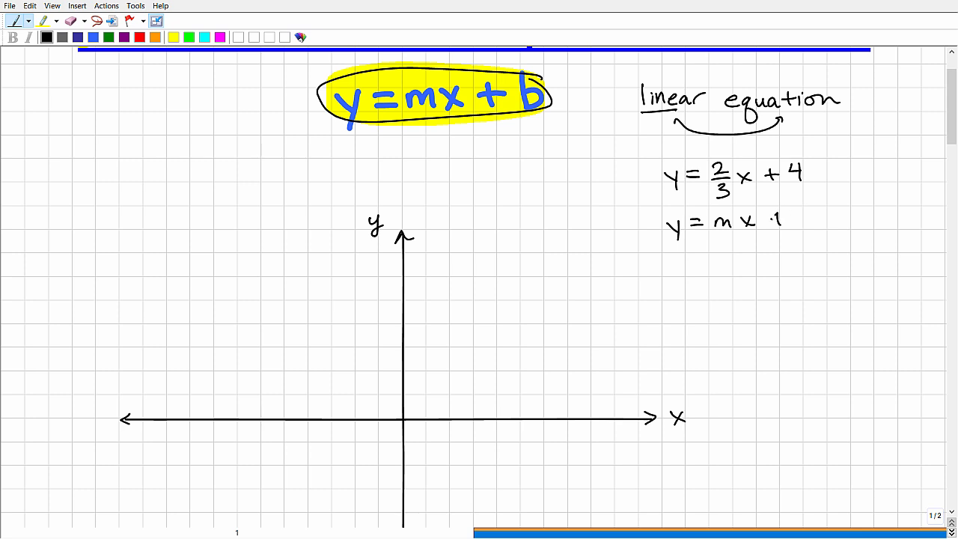
drag(771, 219, 812, 224)
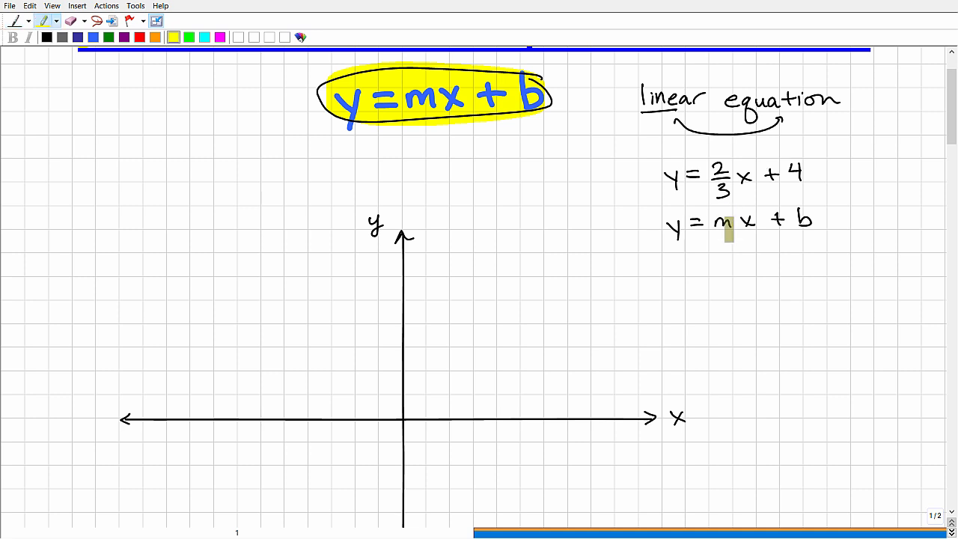
Highlight 2/3 and m yellow, 4 and b cyan, box the example and brace the formula.
double_click(722, 222)
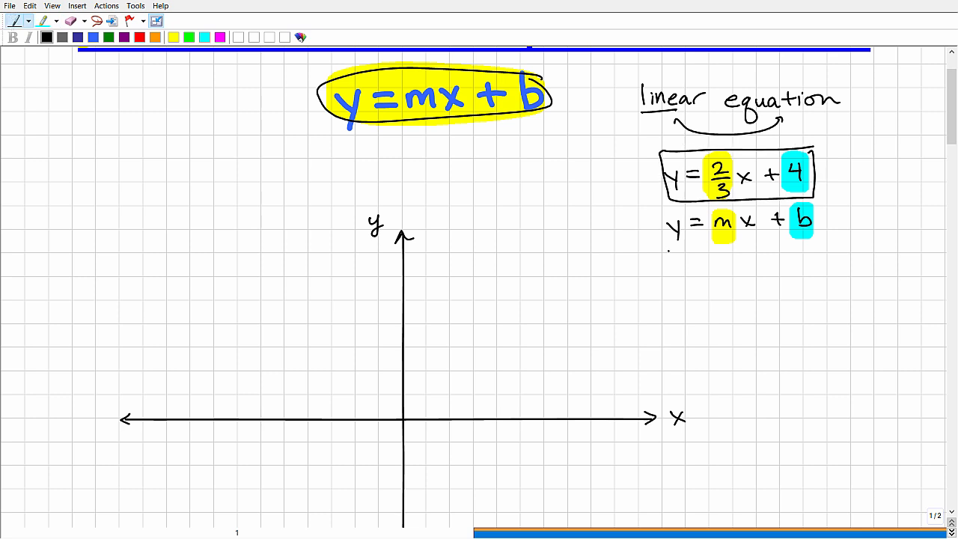
drag(667, 245, 821, 245)
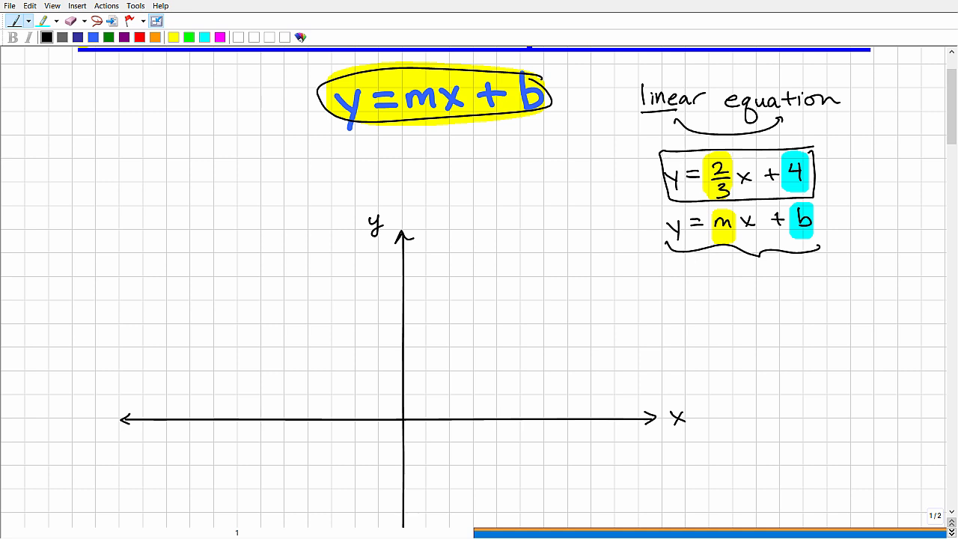
drag(66, 321, 270, 165)
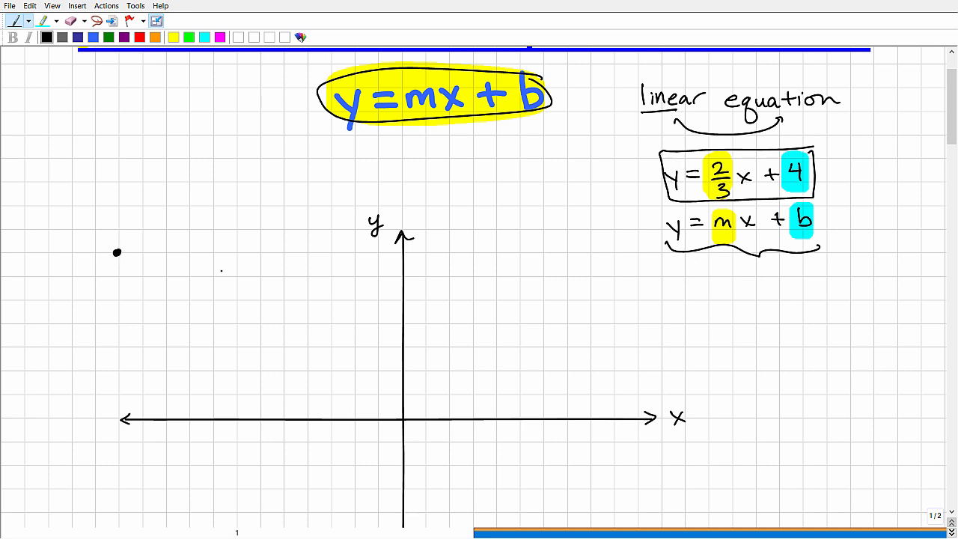
Draw arrows under b and m, labelling b '1st point' and m '2nd pt.'.
click(234, 181)
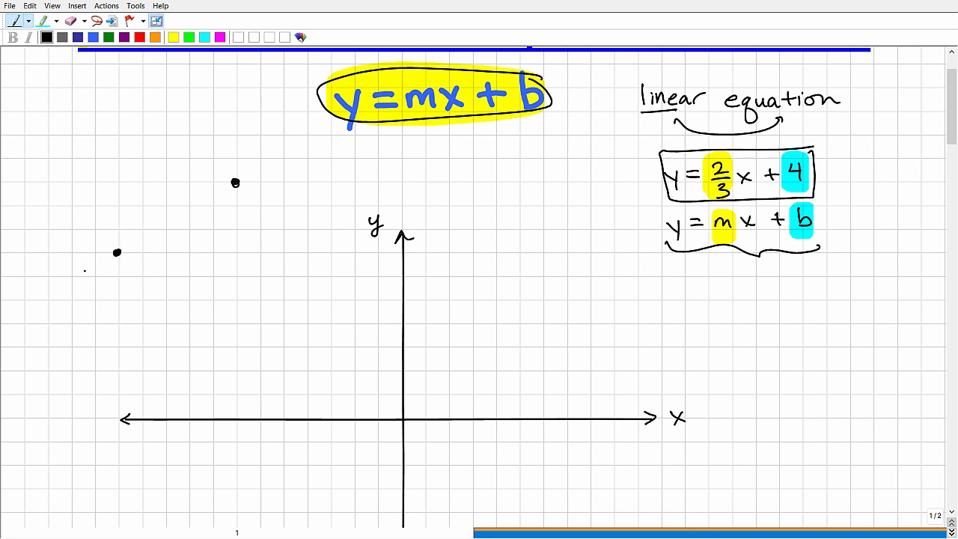
drag(63, 283, 262, 167)
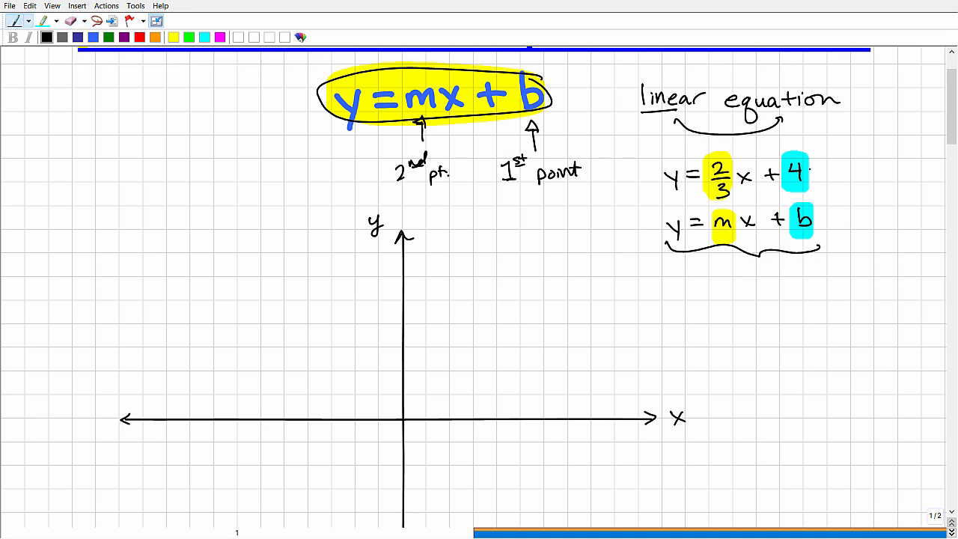
Circle the 4, highlight the y-axis cyan, and plot the intercept dot at 4.
drag(781, 157, 797, 182)
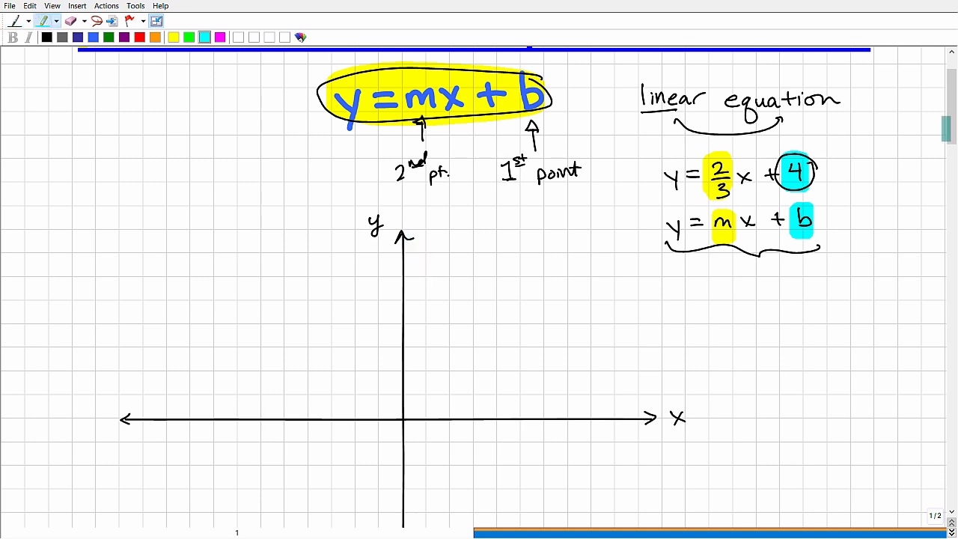
scroll(down, 3)
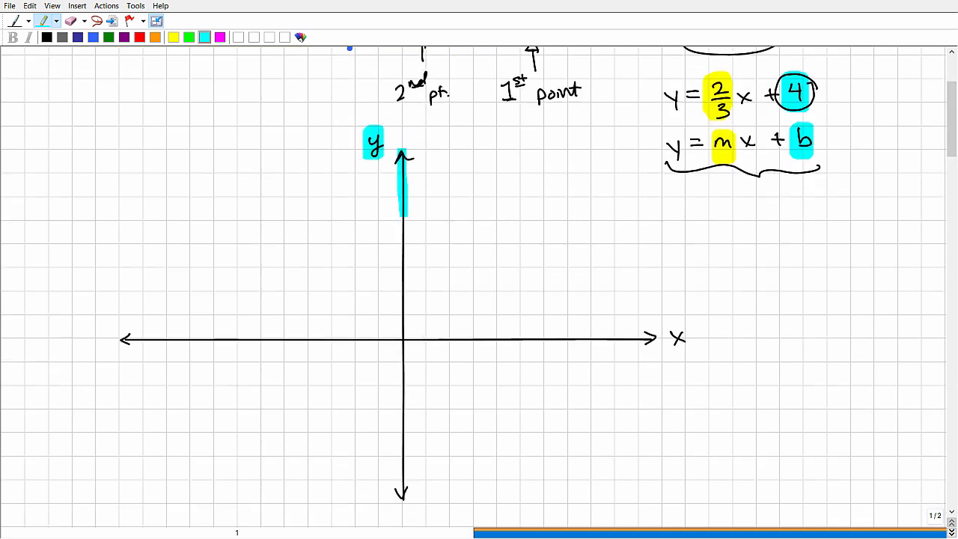
drag(403, 217, 403, 502)
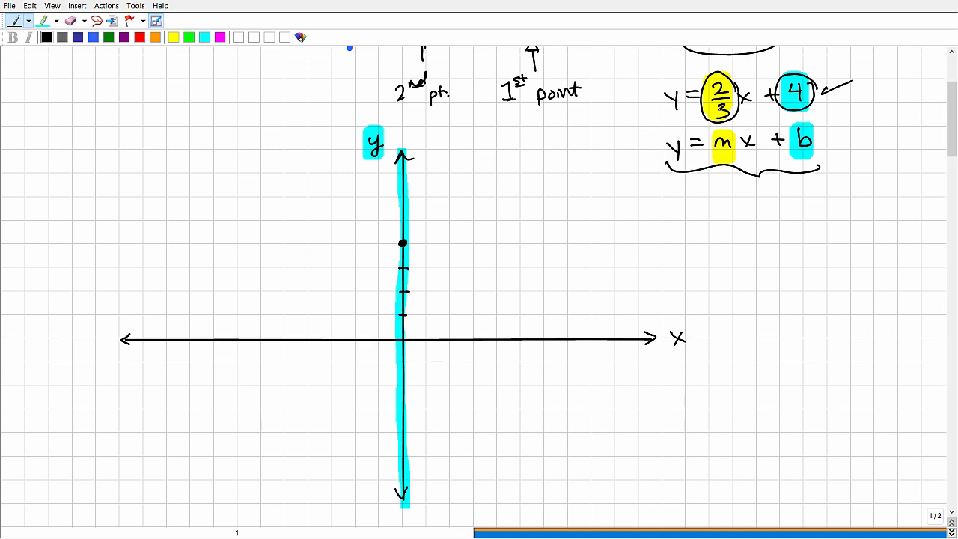
drag(45, 90, 63, 102)
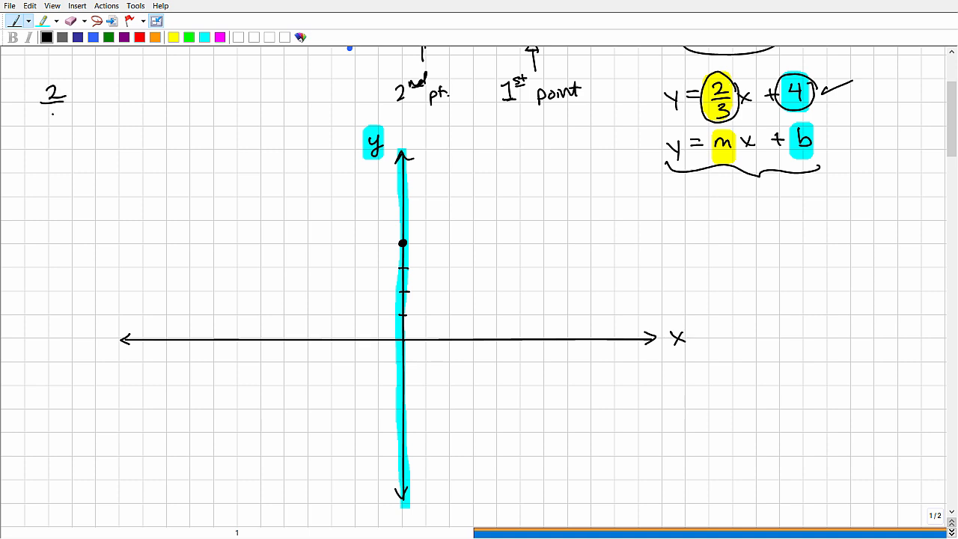
Sketch rise-2 run-3 step diagrams for 2/3 (up) and -2/3 (down) beside the grid.
text(3)
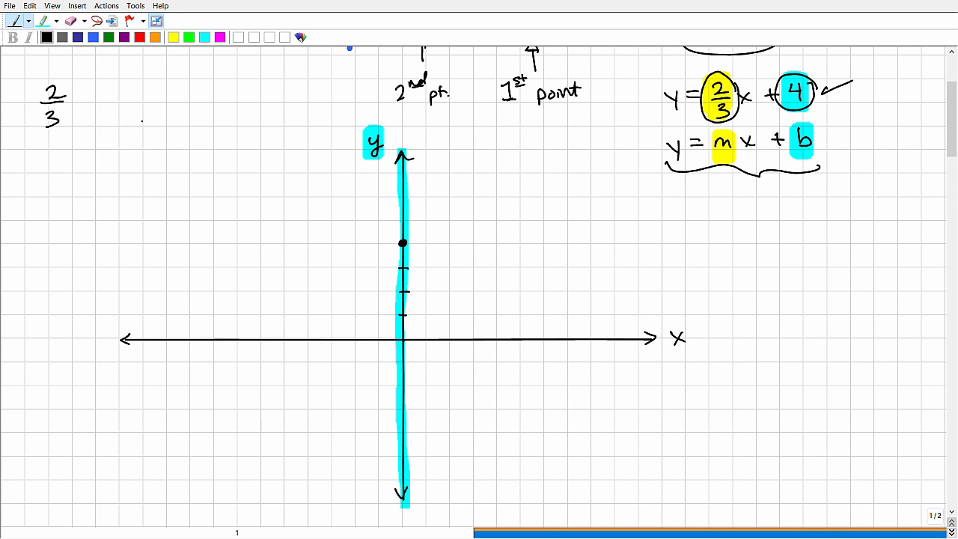
drag(141, 81, 141, 133)
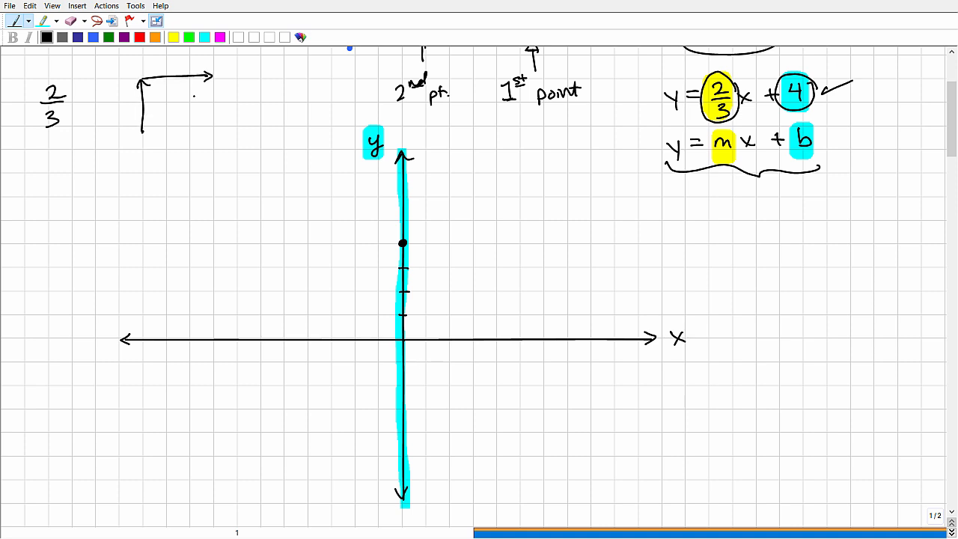
drag(147, 150, 141, 210)
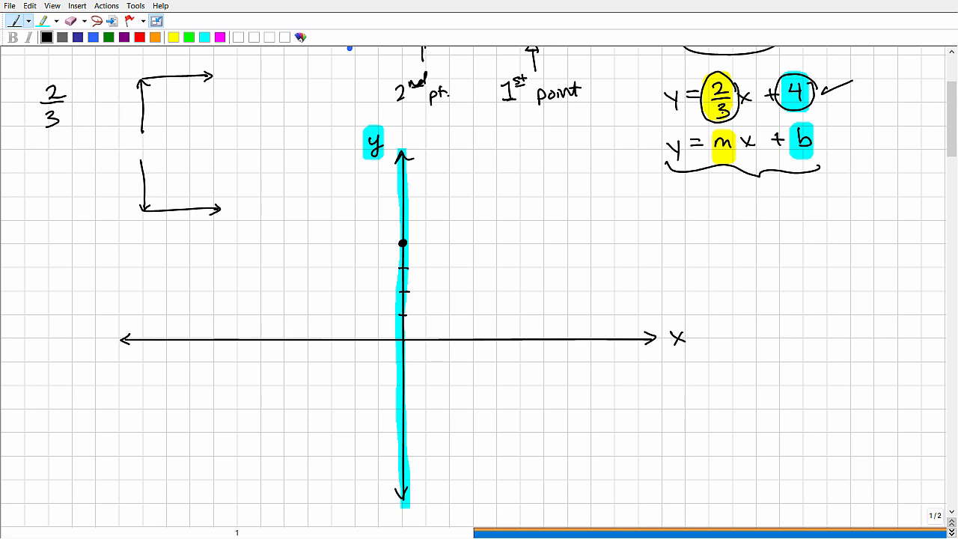
drag(71, 75, 47, 142)
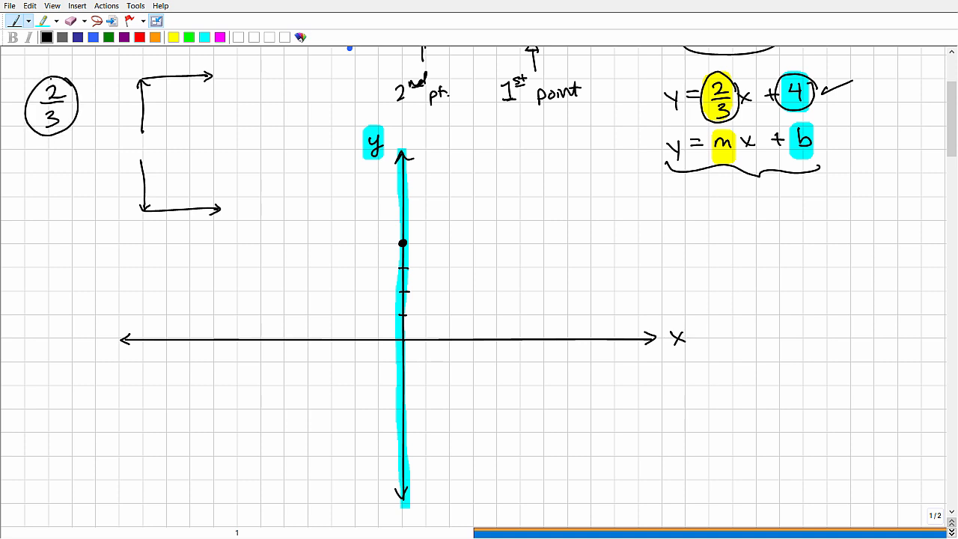
click(43, 180)
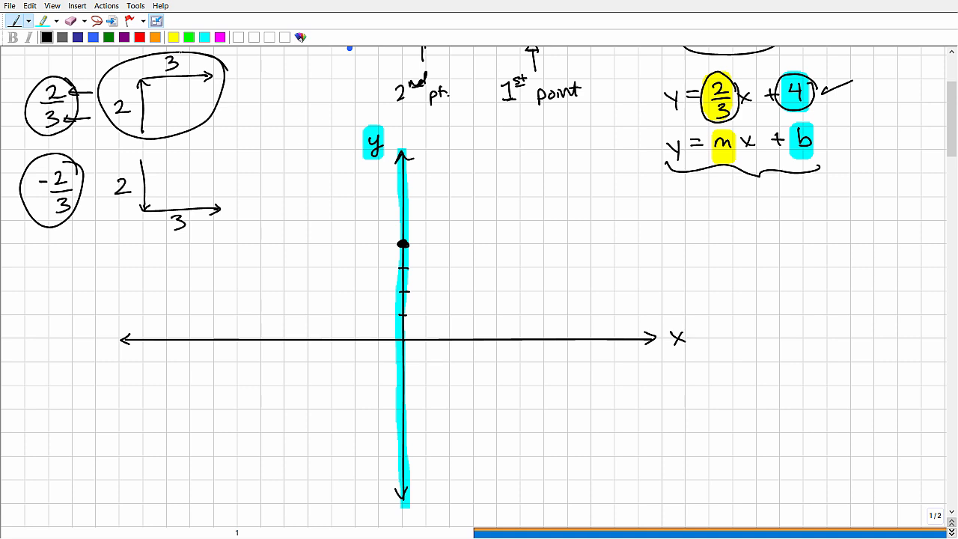
Count up 2, right 3 from (0,4), dot the point, and draw the blue line through both.
click(404, 198)
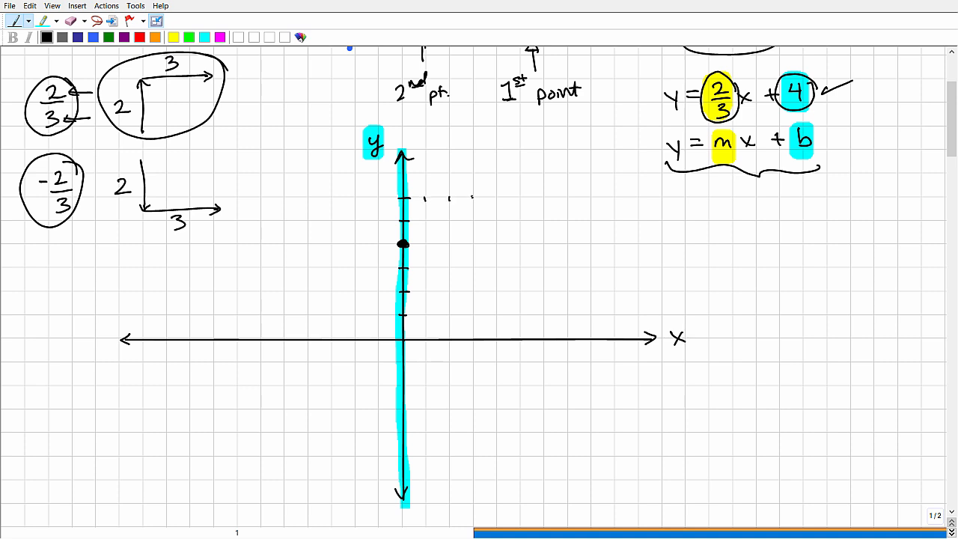
click(476, 196)
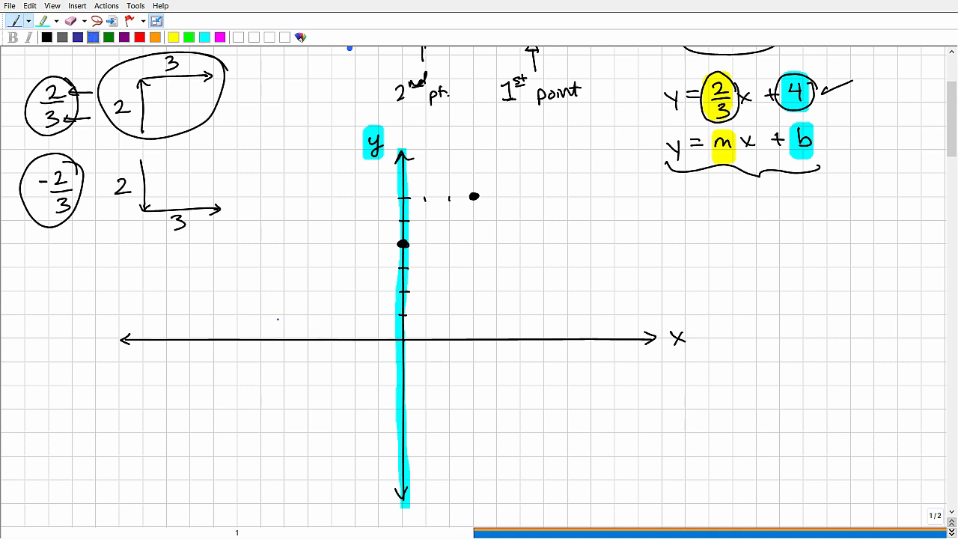
drag(273, 323, 521, 158)
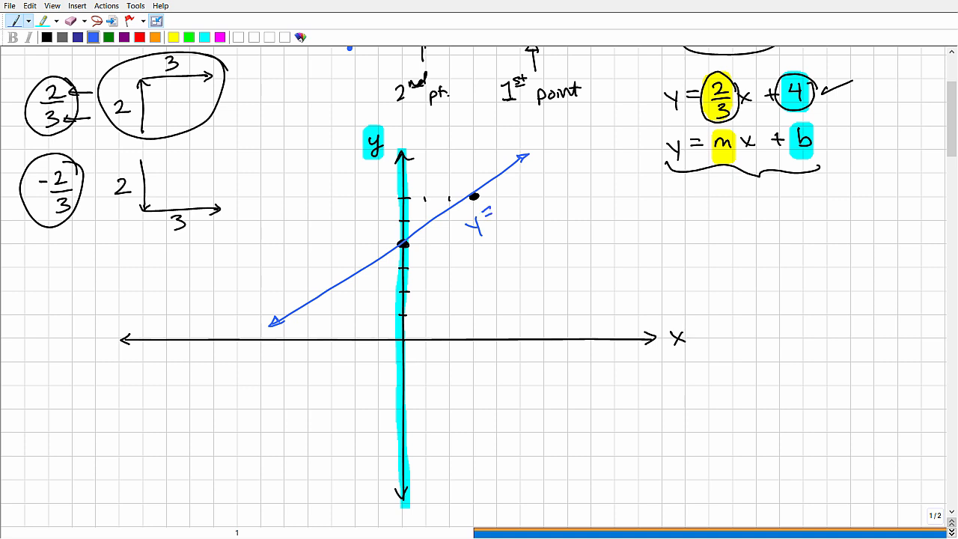
drag(497, 194, 521, 217)
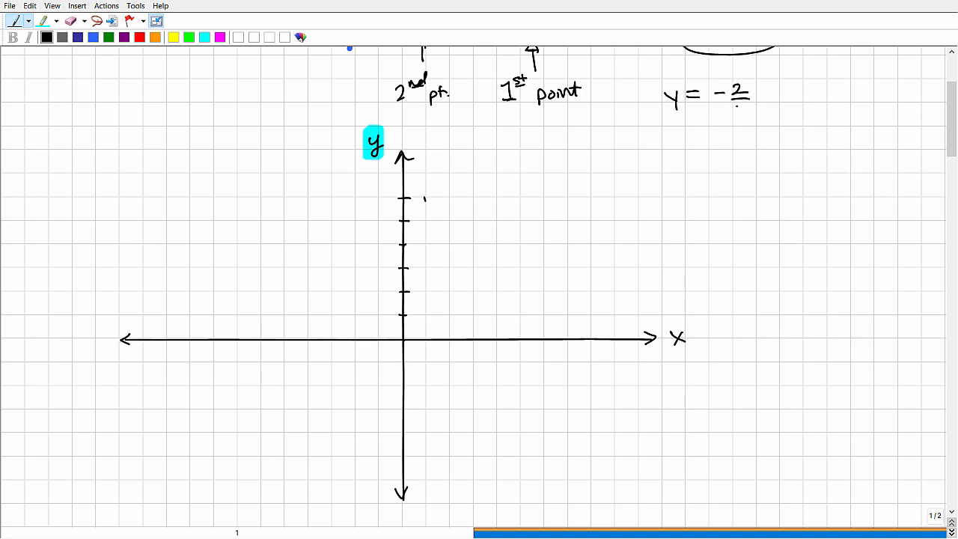
Write the new equation y = -2/3x - 5 above the cleared axes.
drag(736, 112, 766, 98)
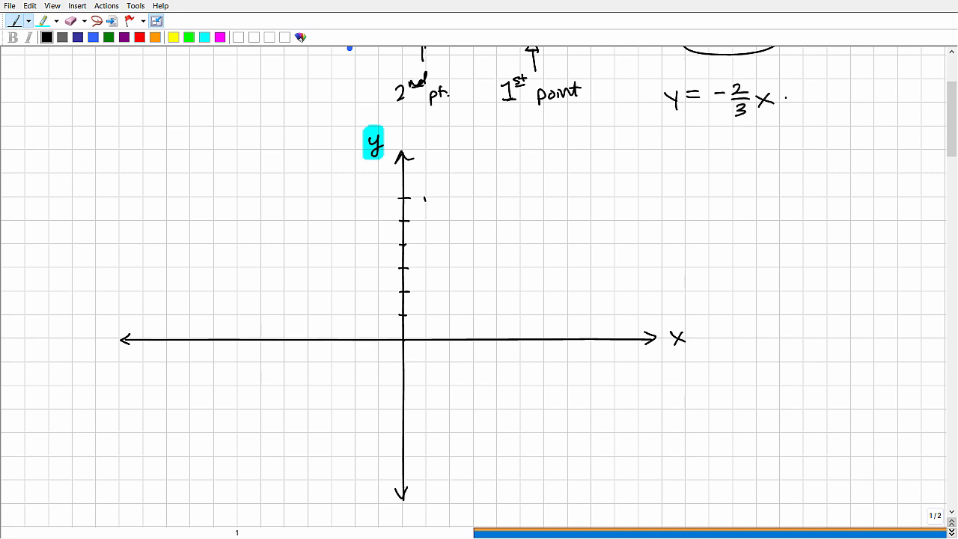
drag(779, 98, 801, 98)
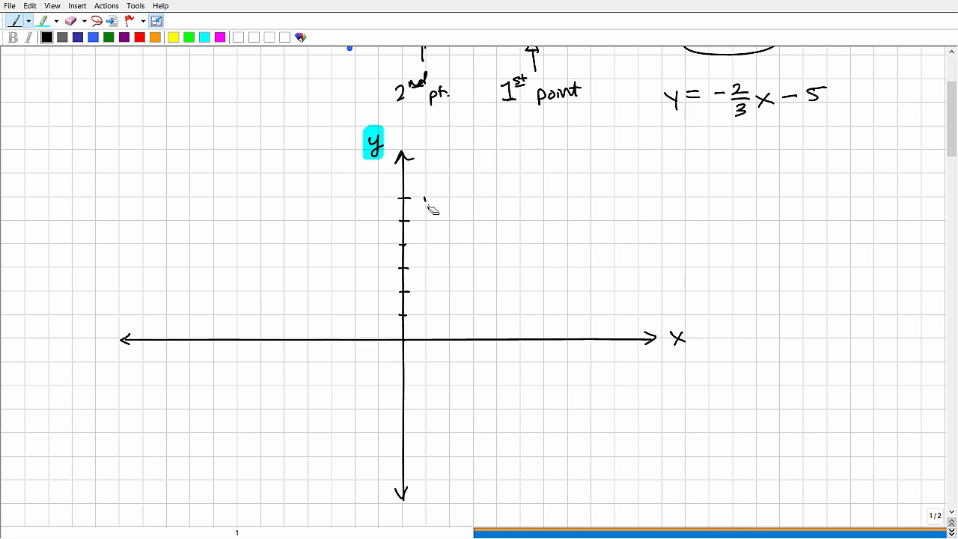
mouse_move(431, 187)
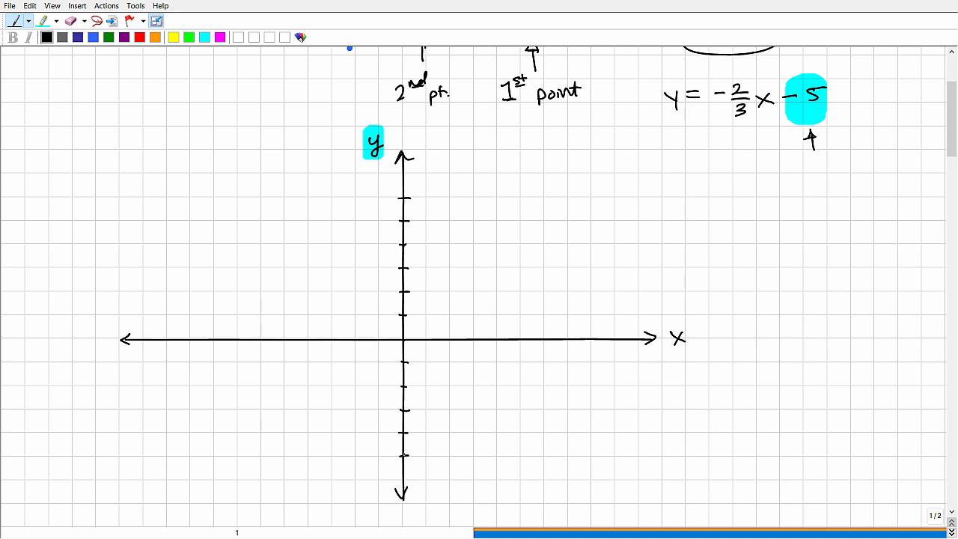
Plot the intercept dot at -5 on the y-axis, circle -2/3 and sketch its step diagram.
click(404, 455)
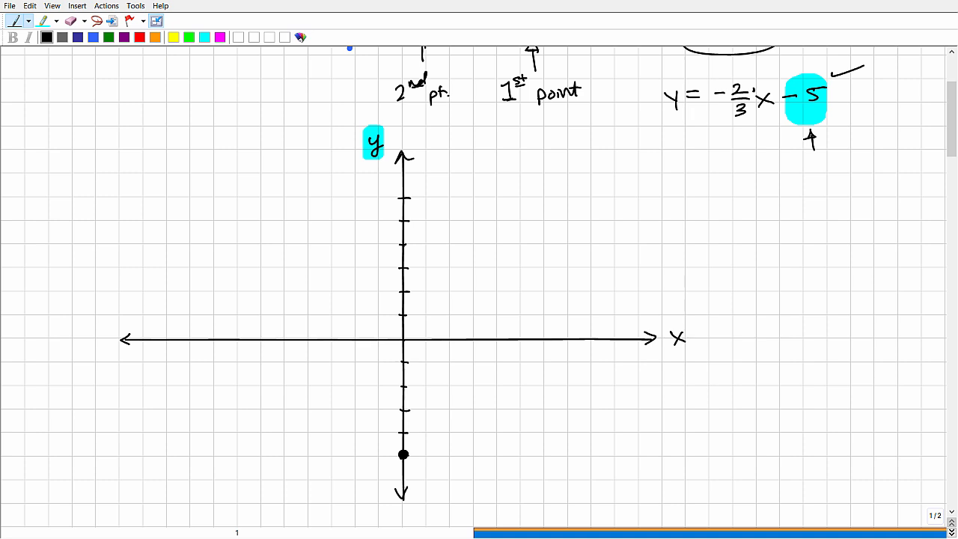
drag(721, 75, 737, 120)
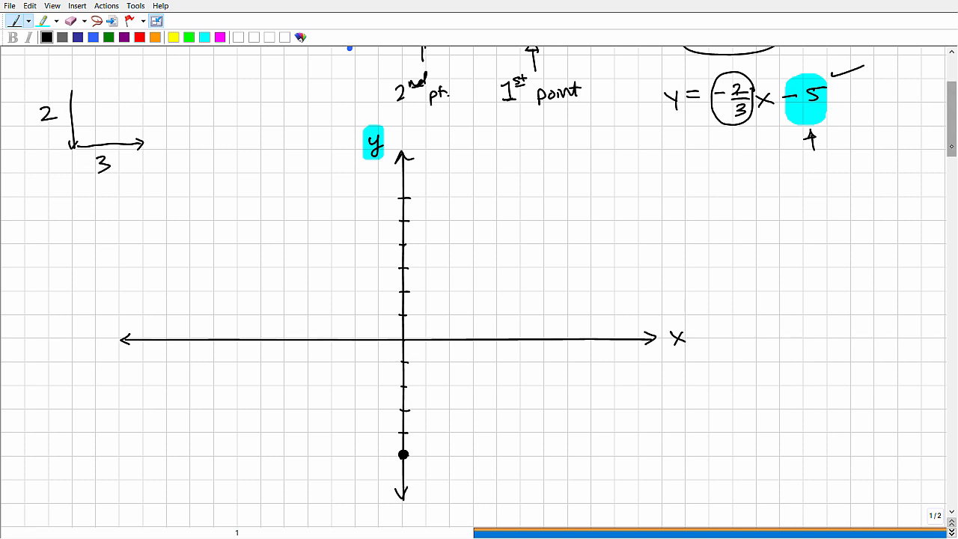
Dot the point right 3, down 2 from (0,-5) and draw the descending blue line.
scroll(down, 3)
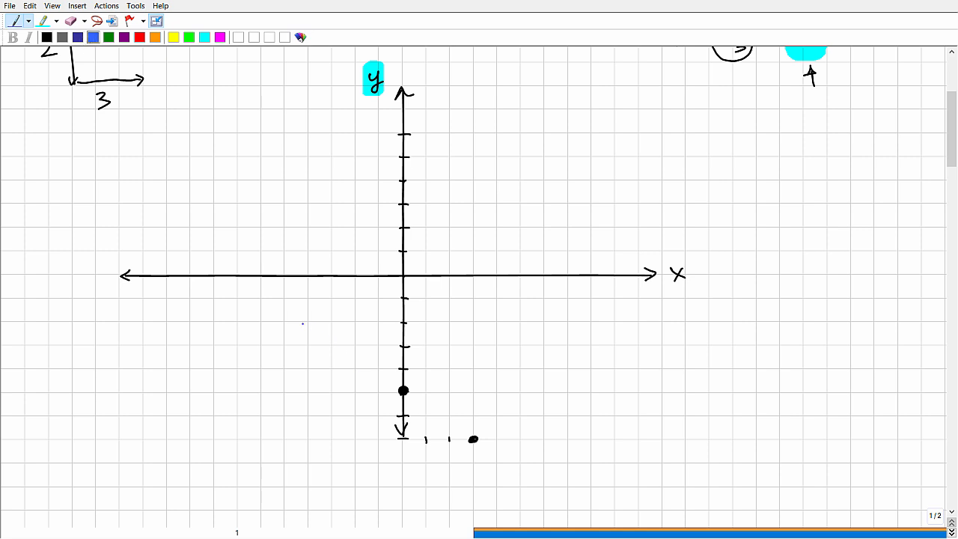
drag(295, 317, 512, 471)
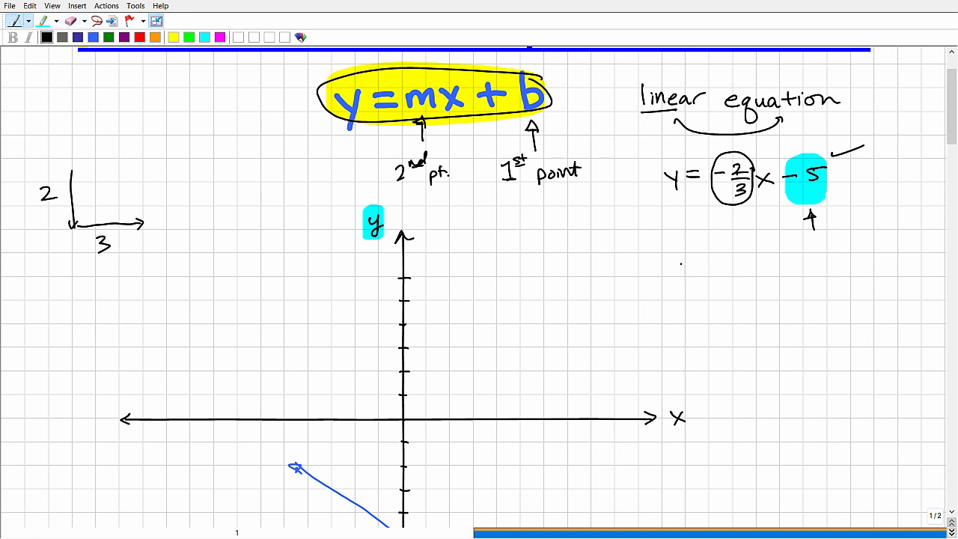
Write y = 3x + 7, dot the 7 intercept on the y-axis, circle the 3 and note it as 3/1.
drag(676, 257, 701, 273)
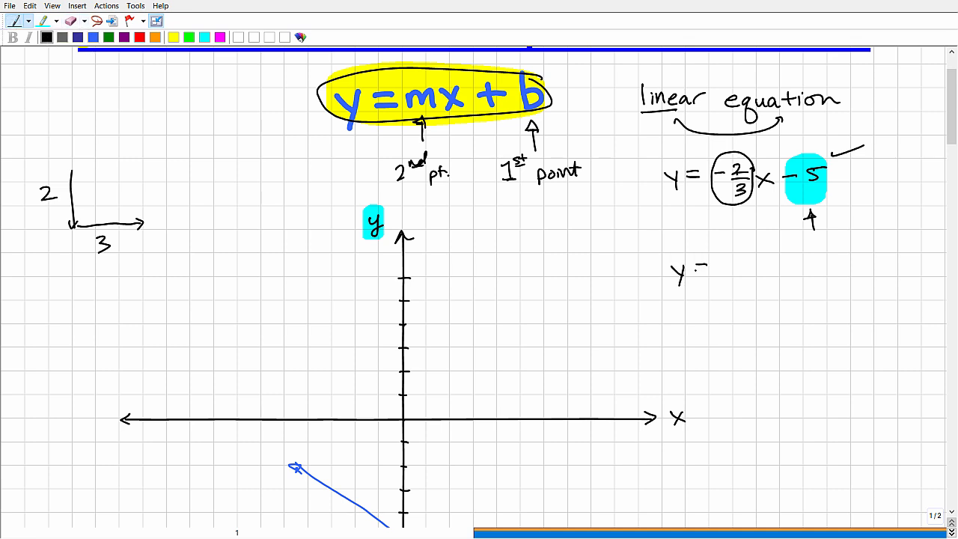
click(700, 268)
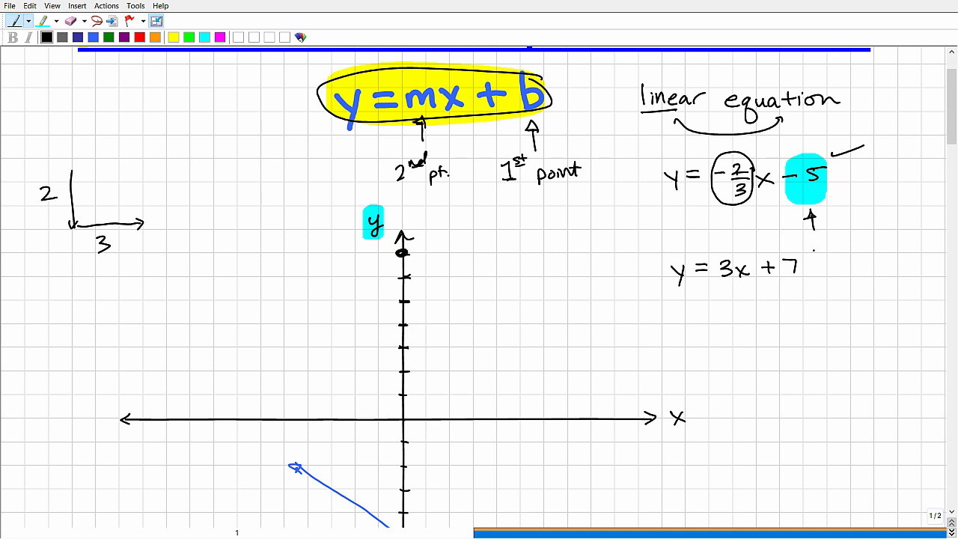
drag(711, 257, 737, 284)
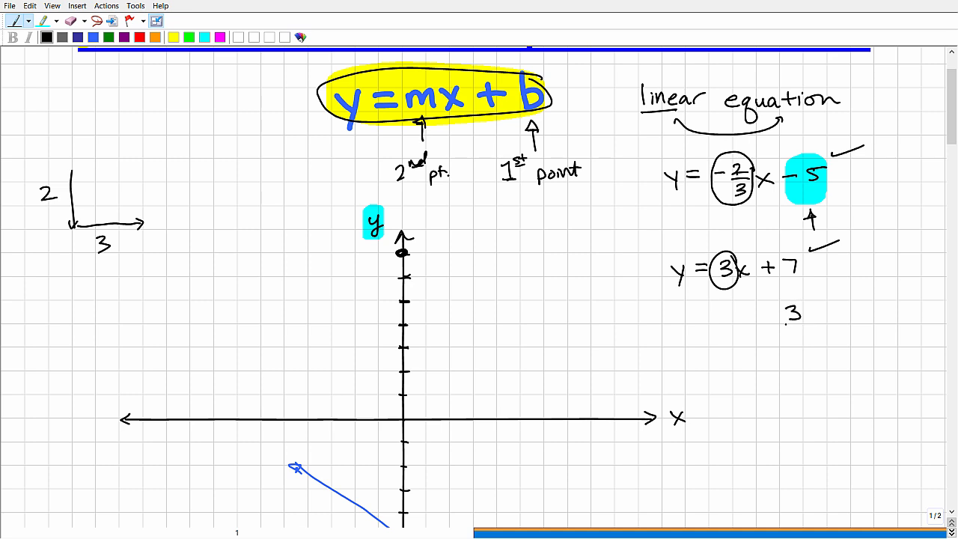
drag(781, 326, 797, 344)
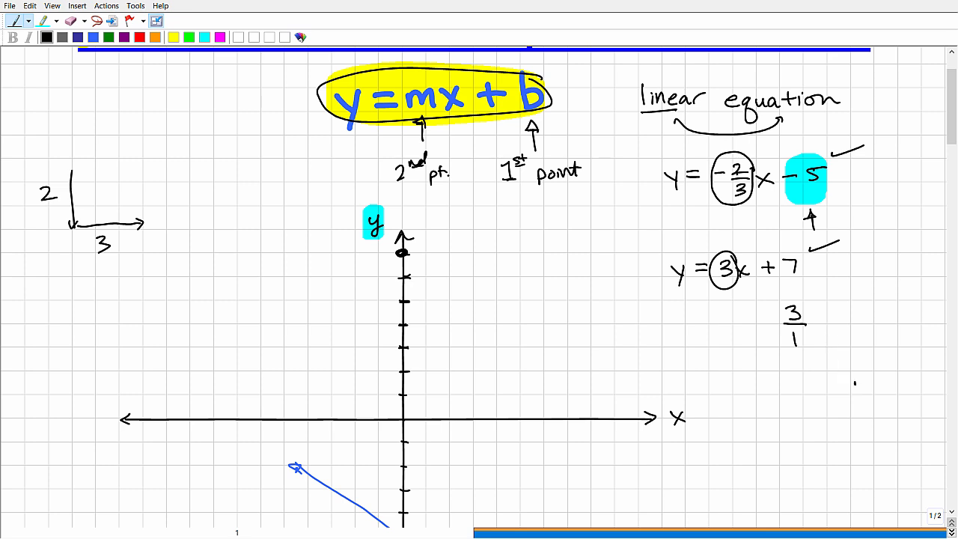
Sketch the up-3 right-1 step beside 3/1 and draw the steep blue line through the 7 intercept.
drag(855, 386, 872, 297)
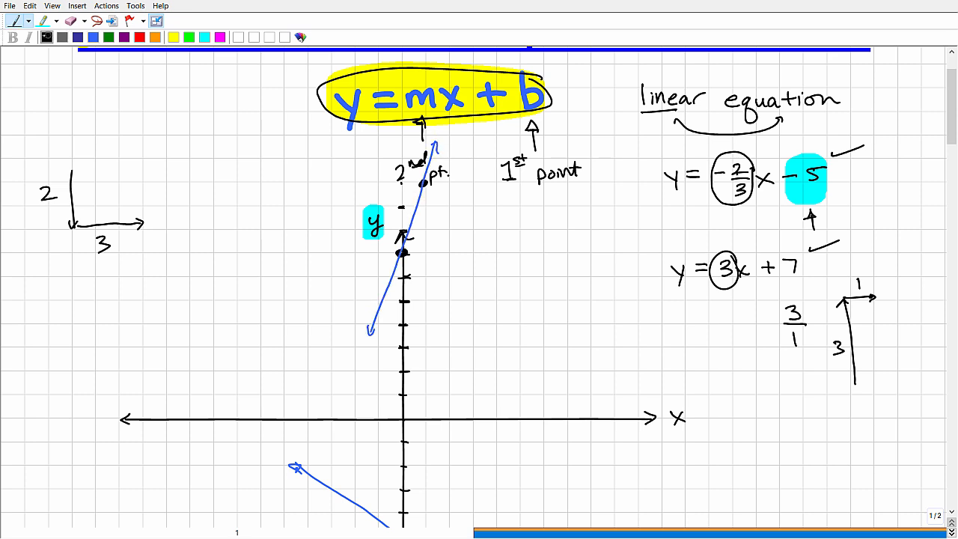
click(47, 36)
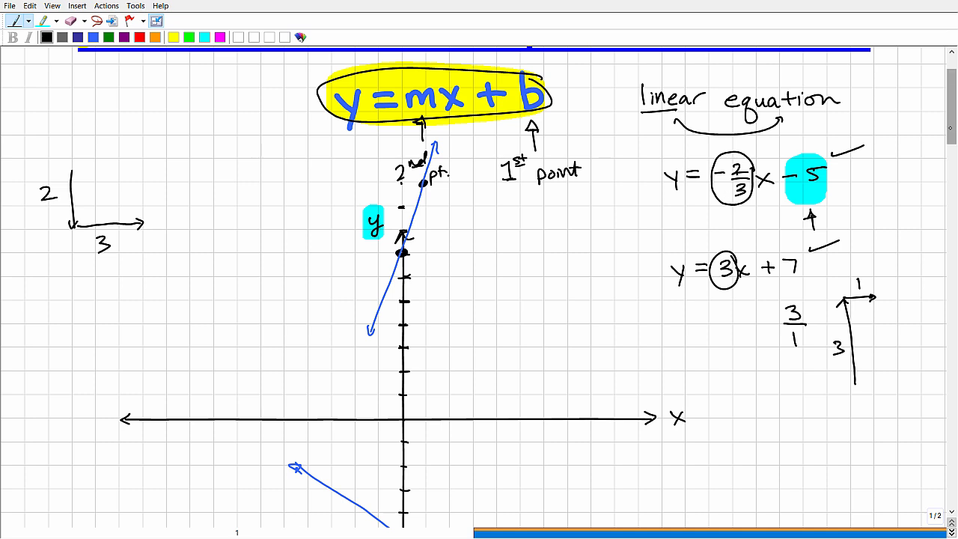
scroll(down, 3)
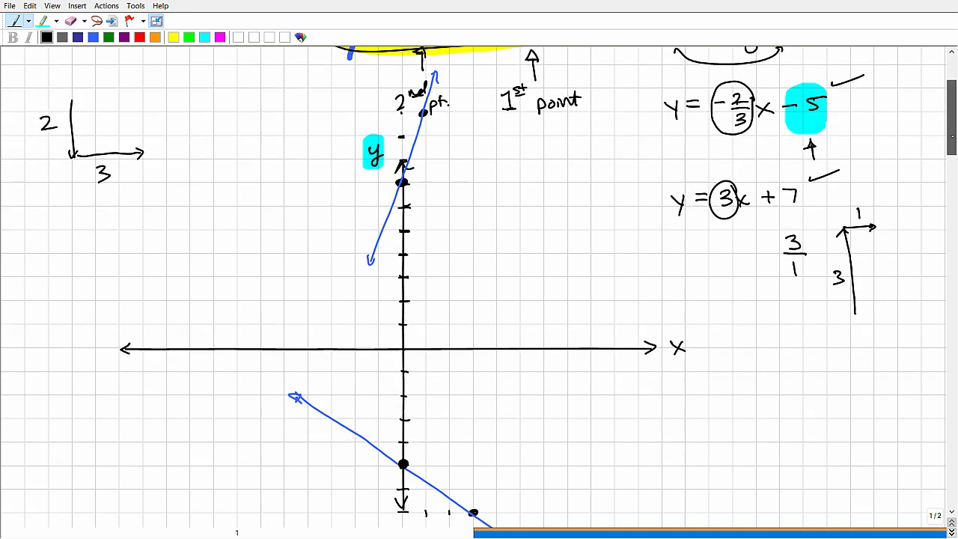
scroll(down, 3)
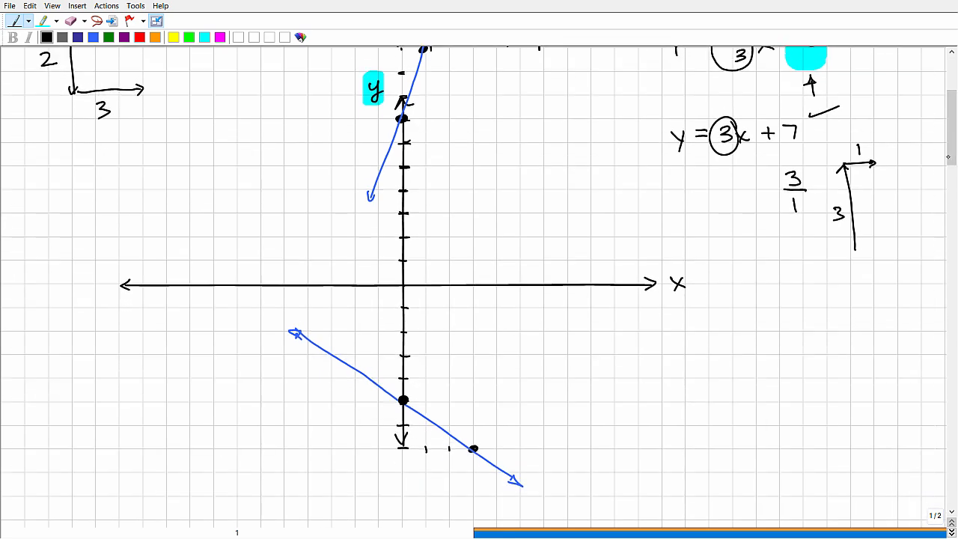